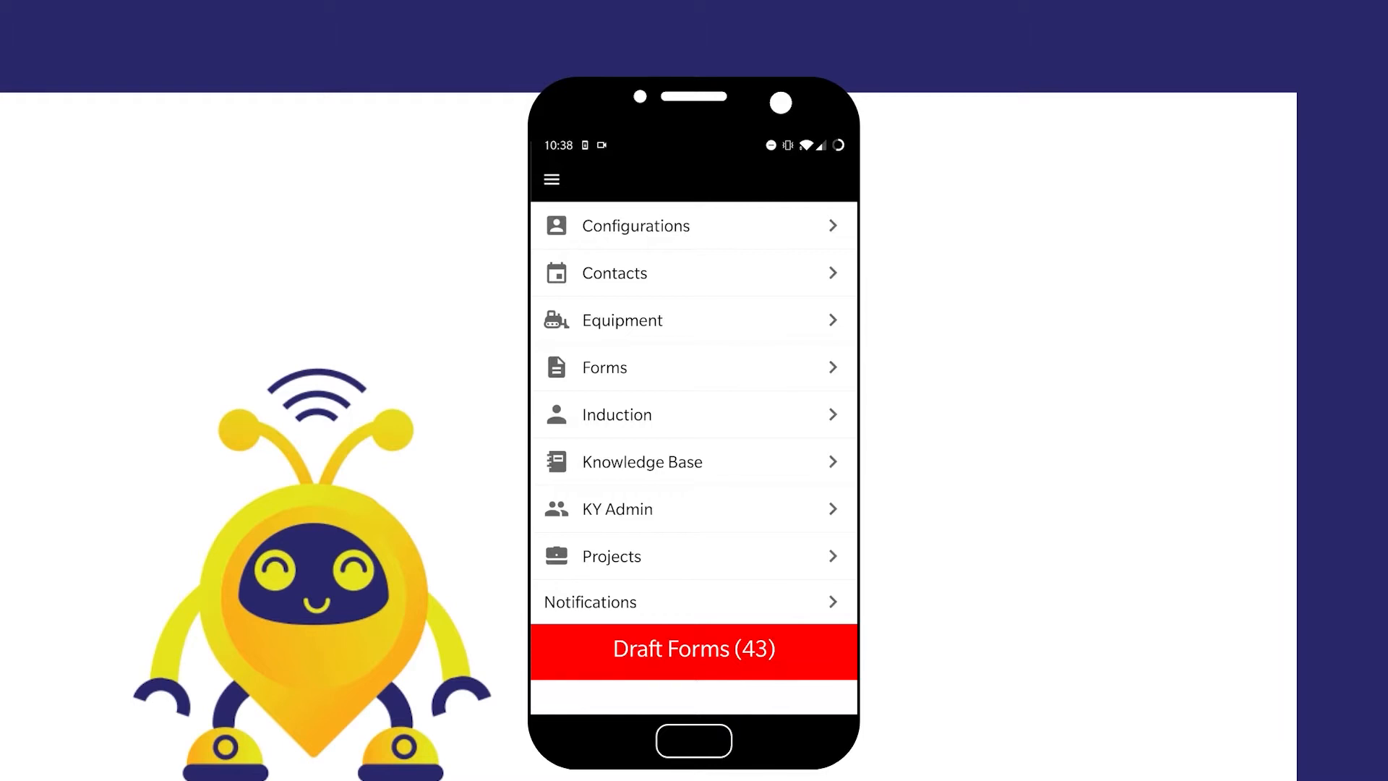
Step: Open project 2020-KAD-0160 from the Projects list
left_click(611, 556)
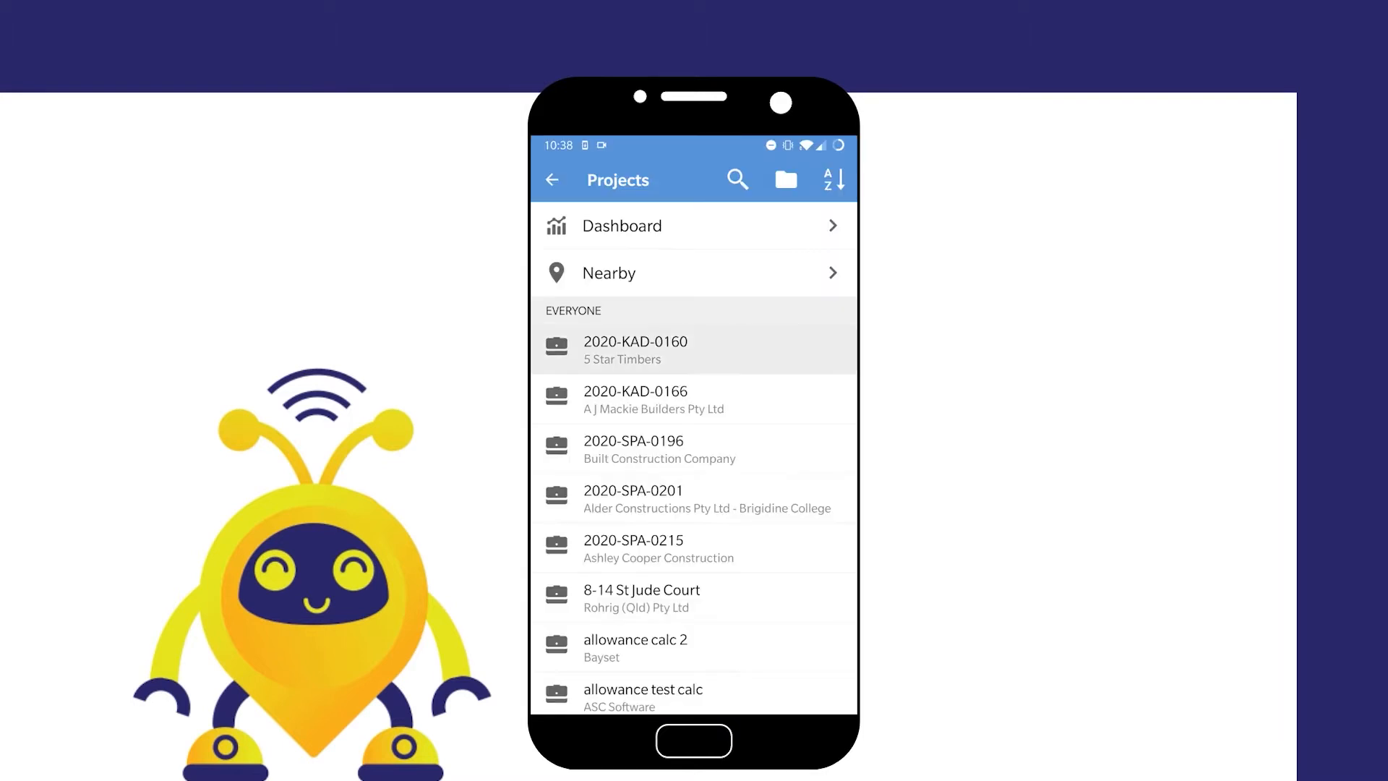
left_click(635, 350)
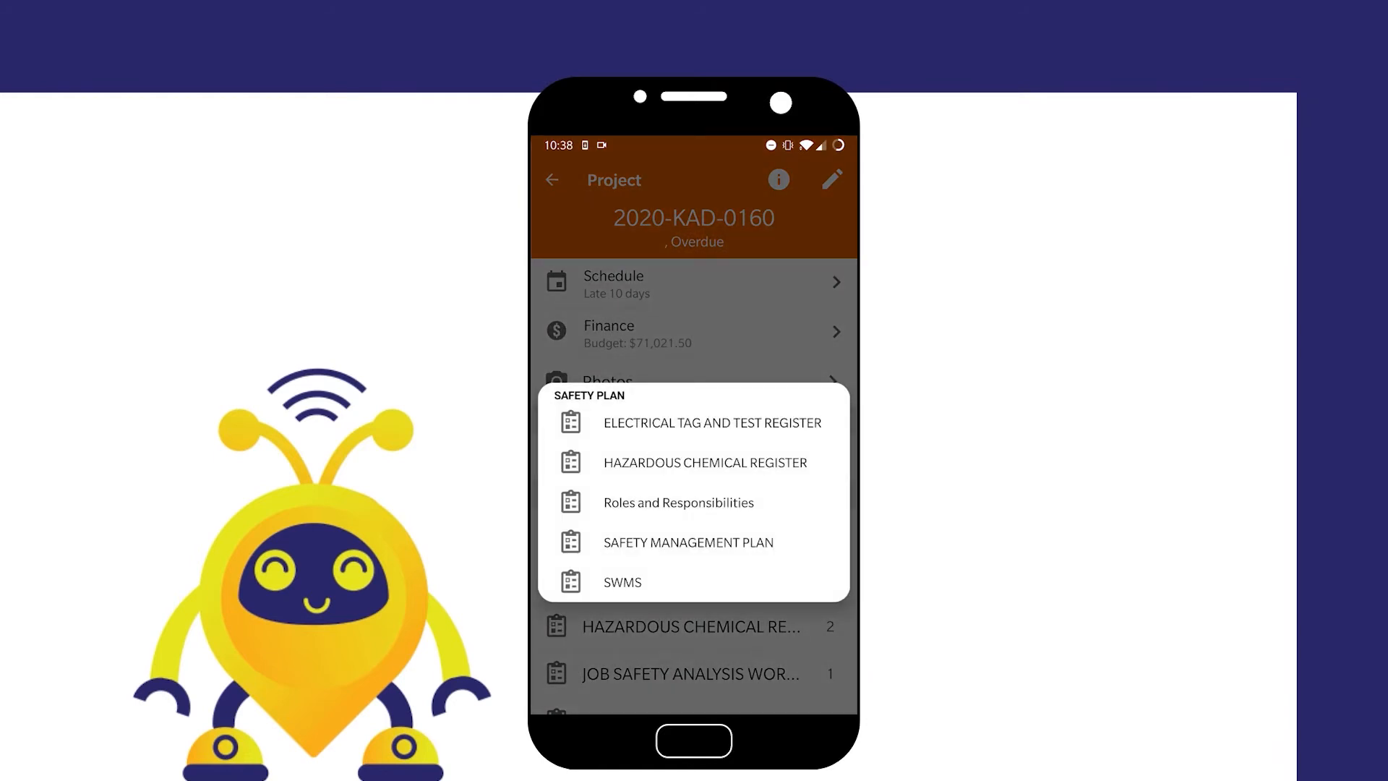
Step: Create an Electrical Tag and Test Register draft and add its first test entry
left_click(711, 422)
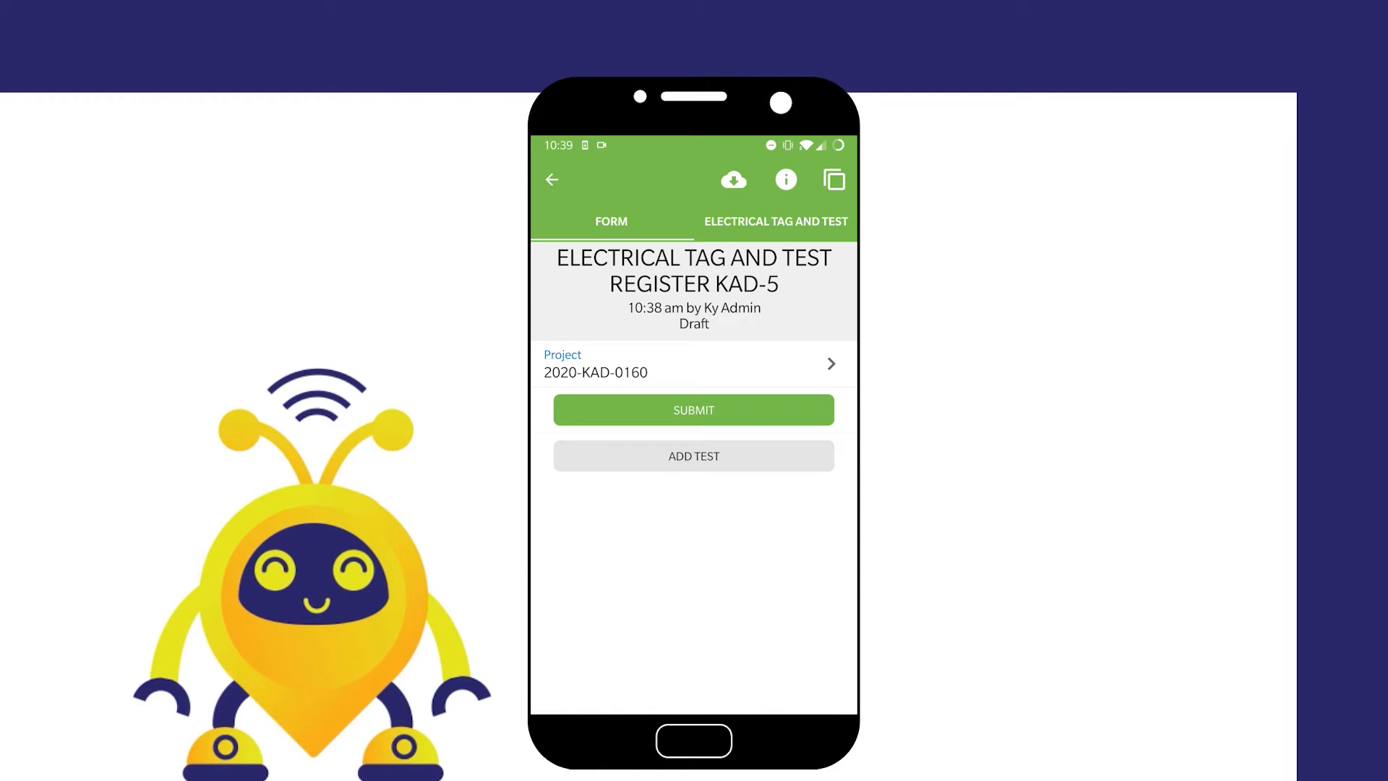
left_click(694, 455)
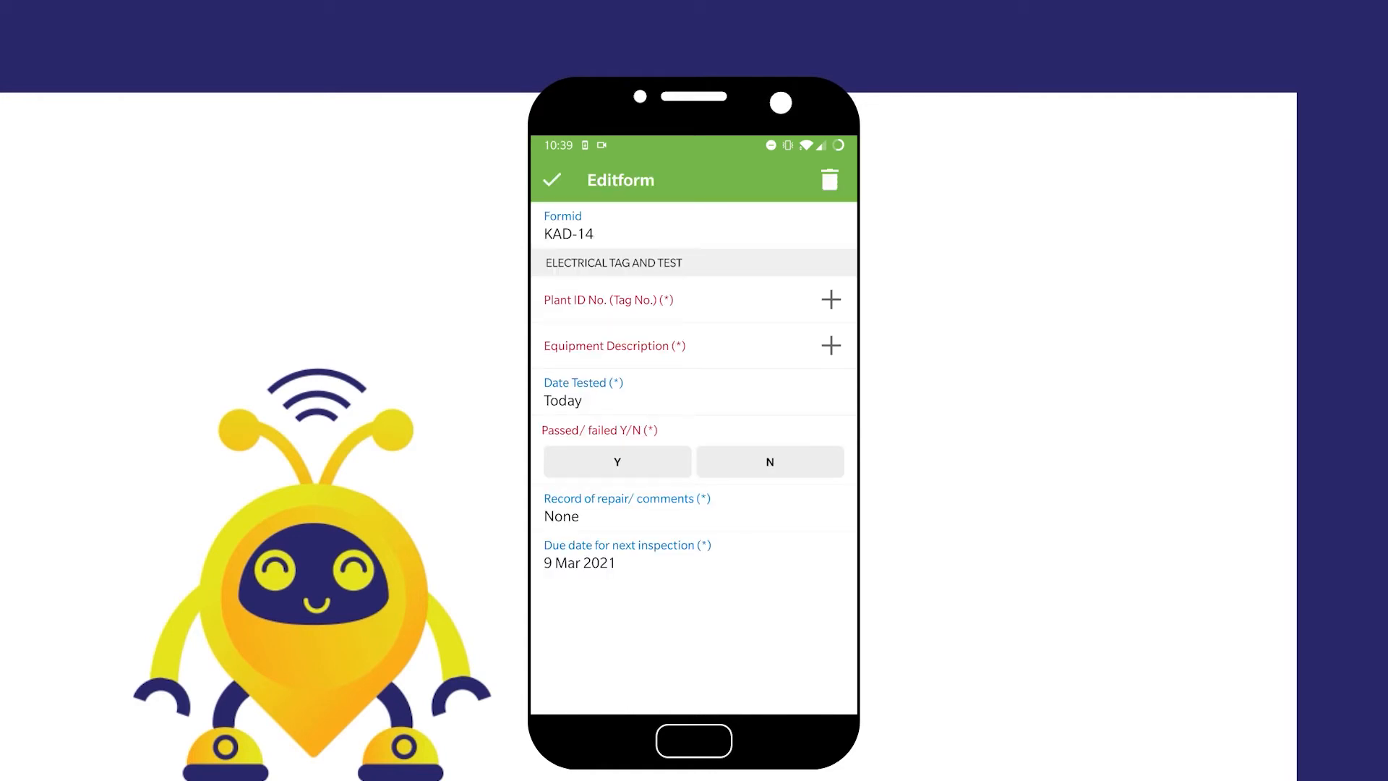
Step: Record Plant ID 'Plant id' and equipment description 'Jig Saw' for test KAD-14
left_click(830, 299)
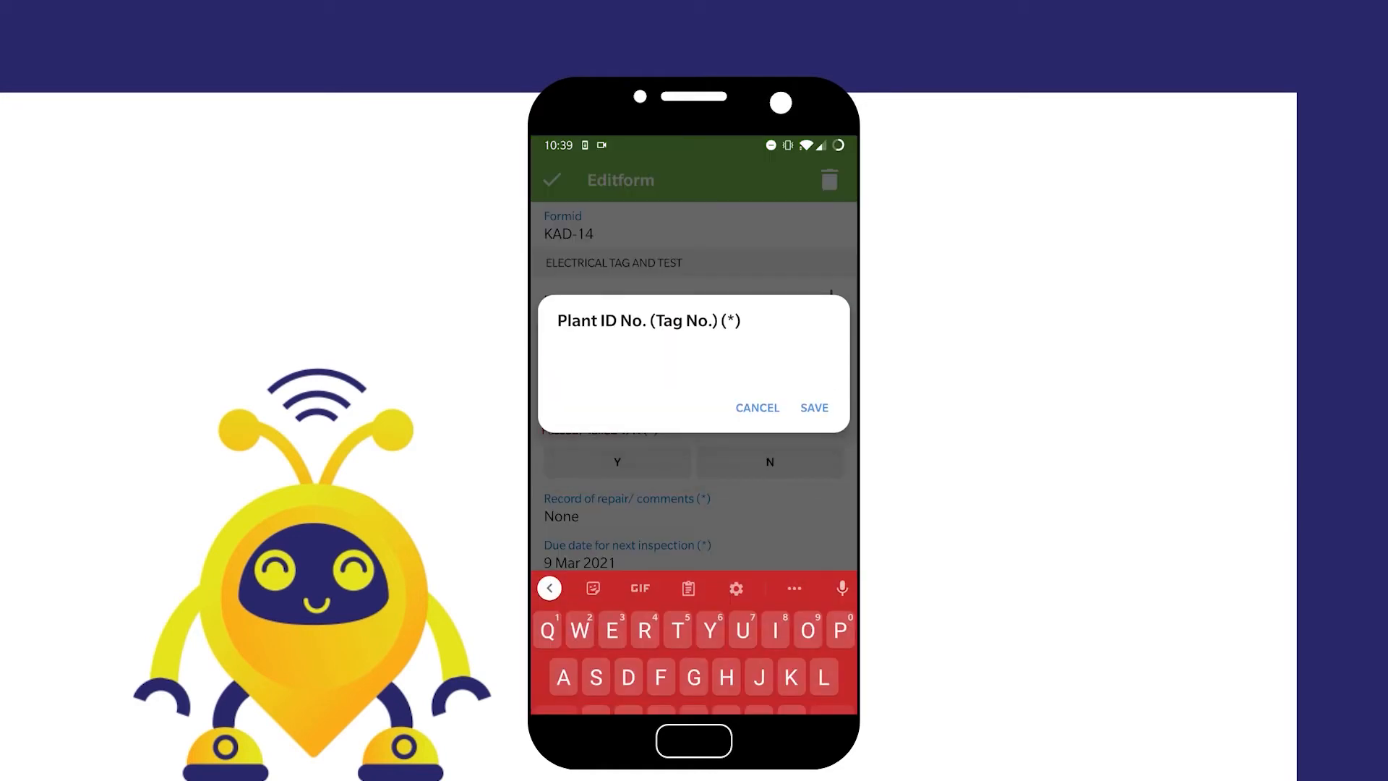
type("Plant i")
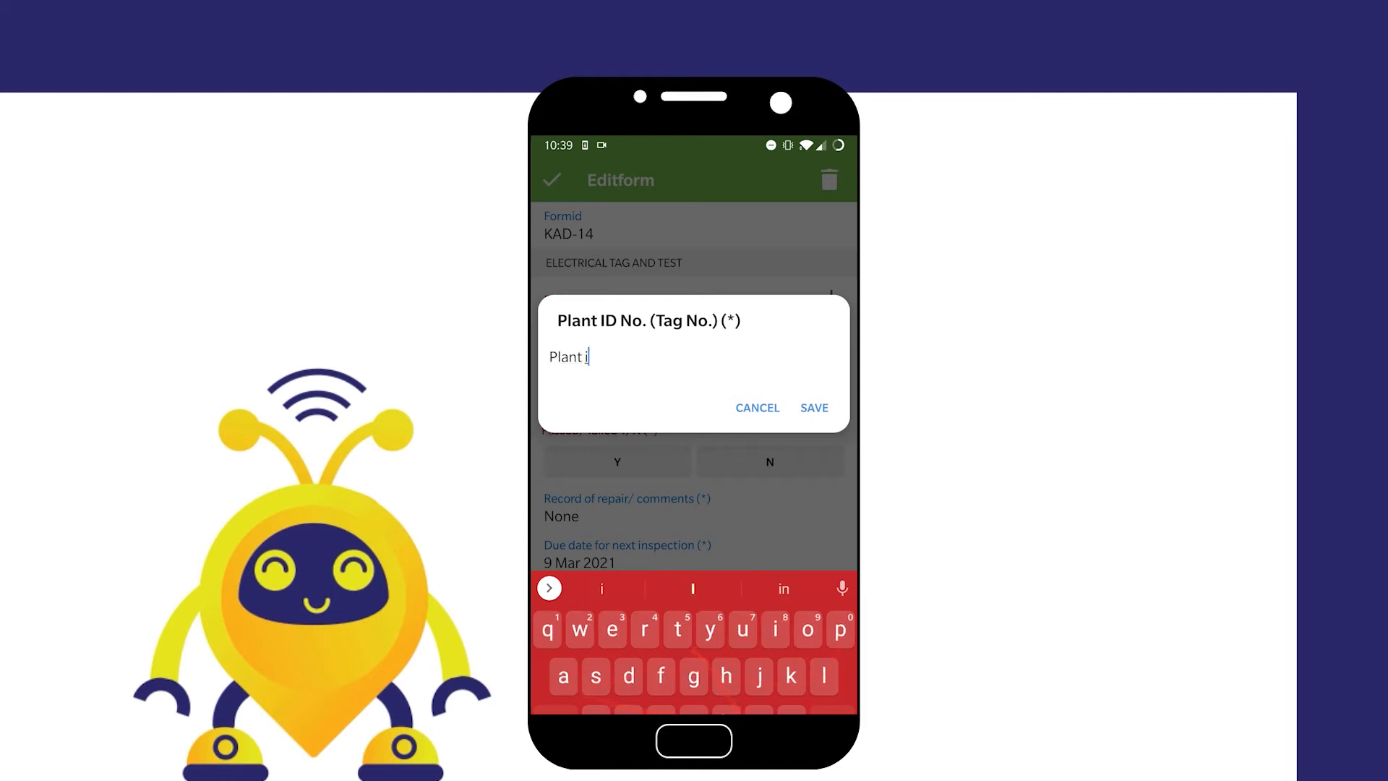
left_click(812, 407)
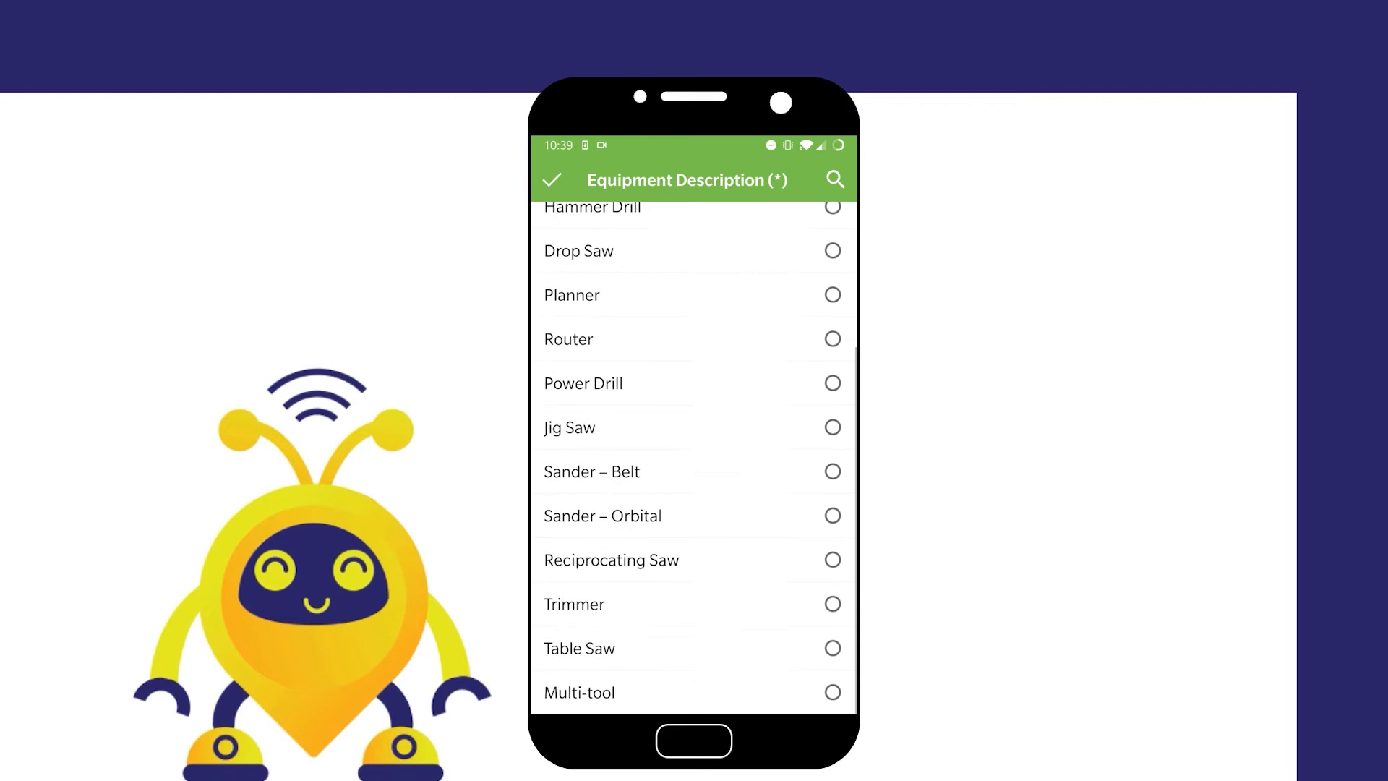
scroll("down", 3)
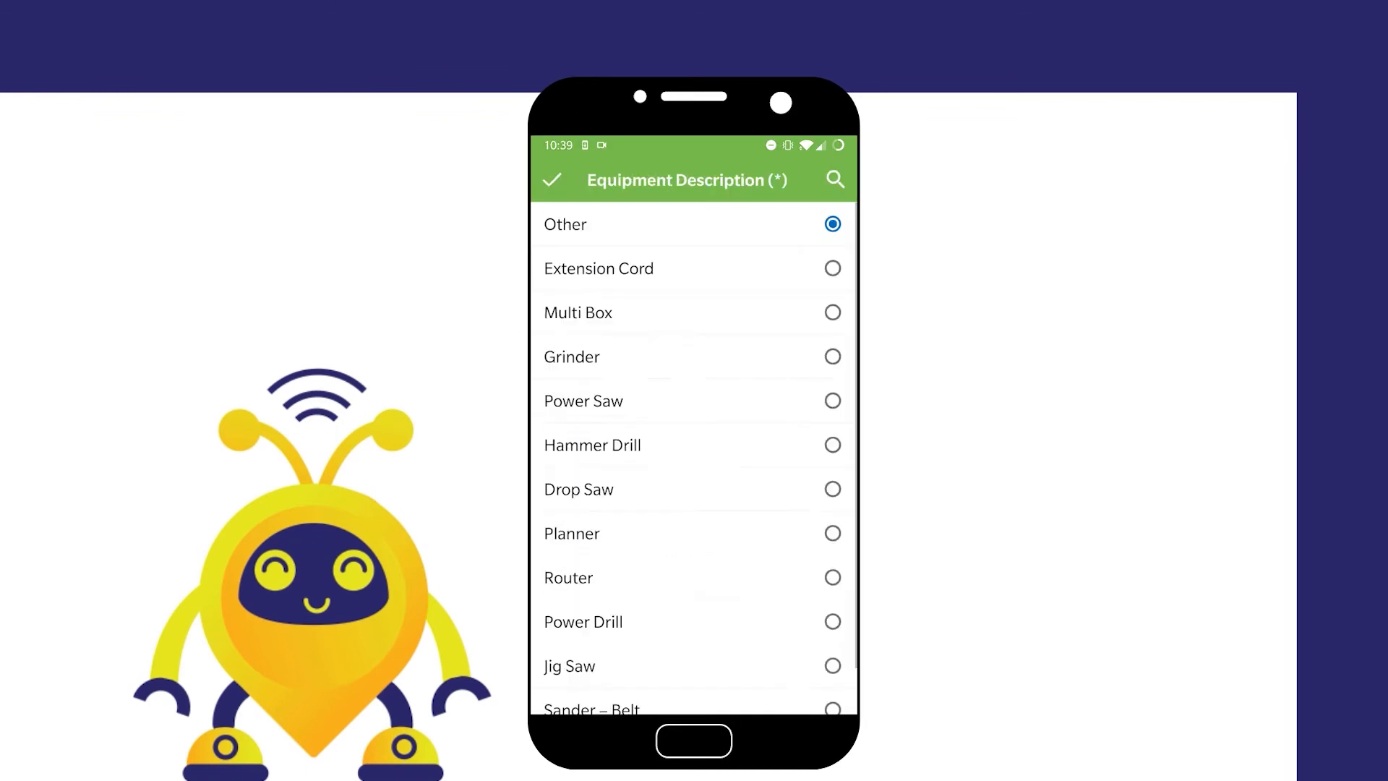
left_click(569, 666)
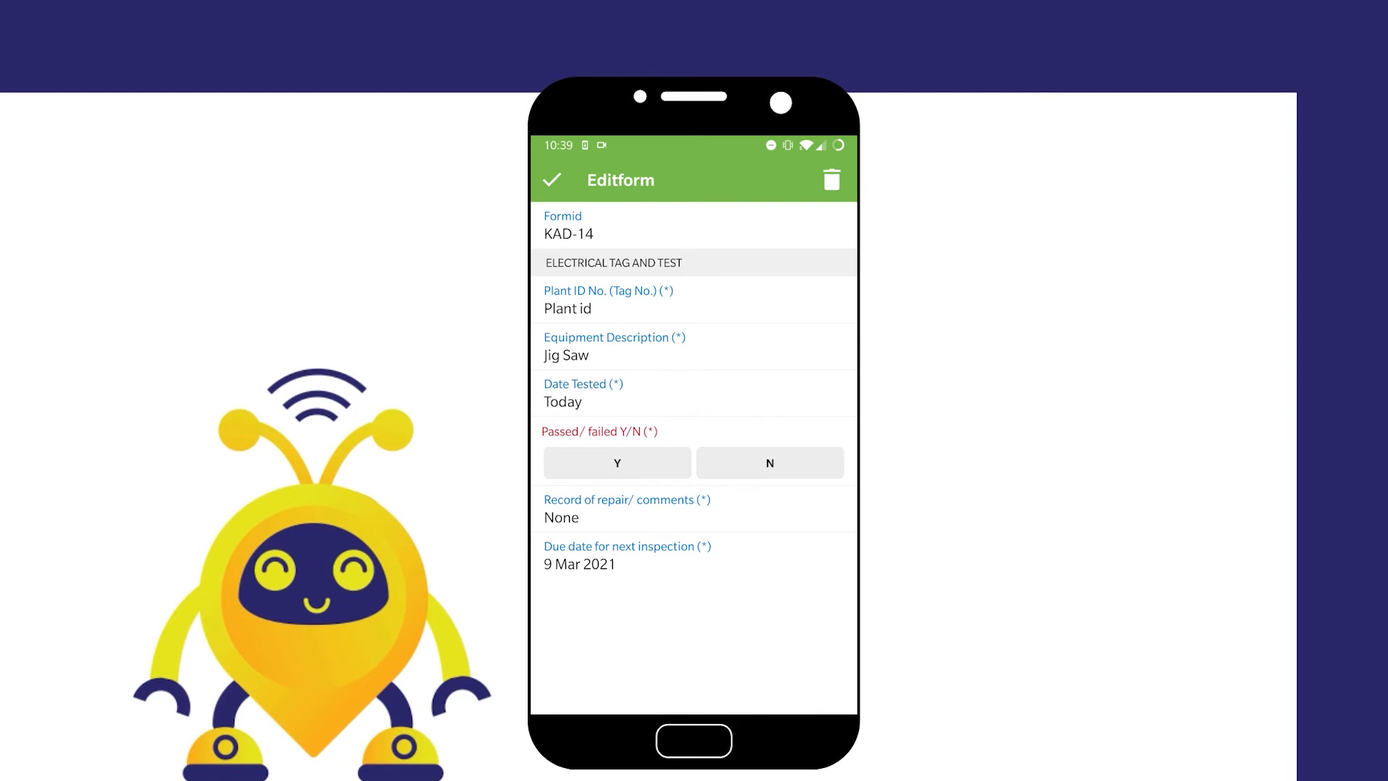
Step: Mark KAD-14 as passed (Y), save it, and return to the form overview
left_click(617, 462)
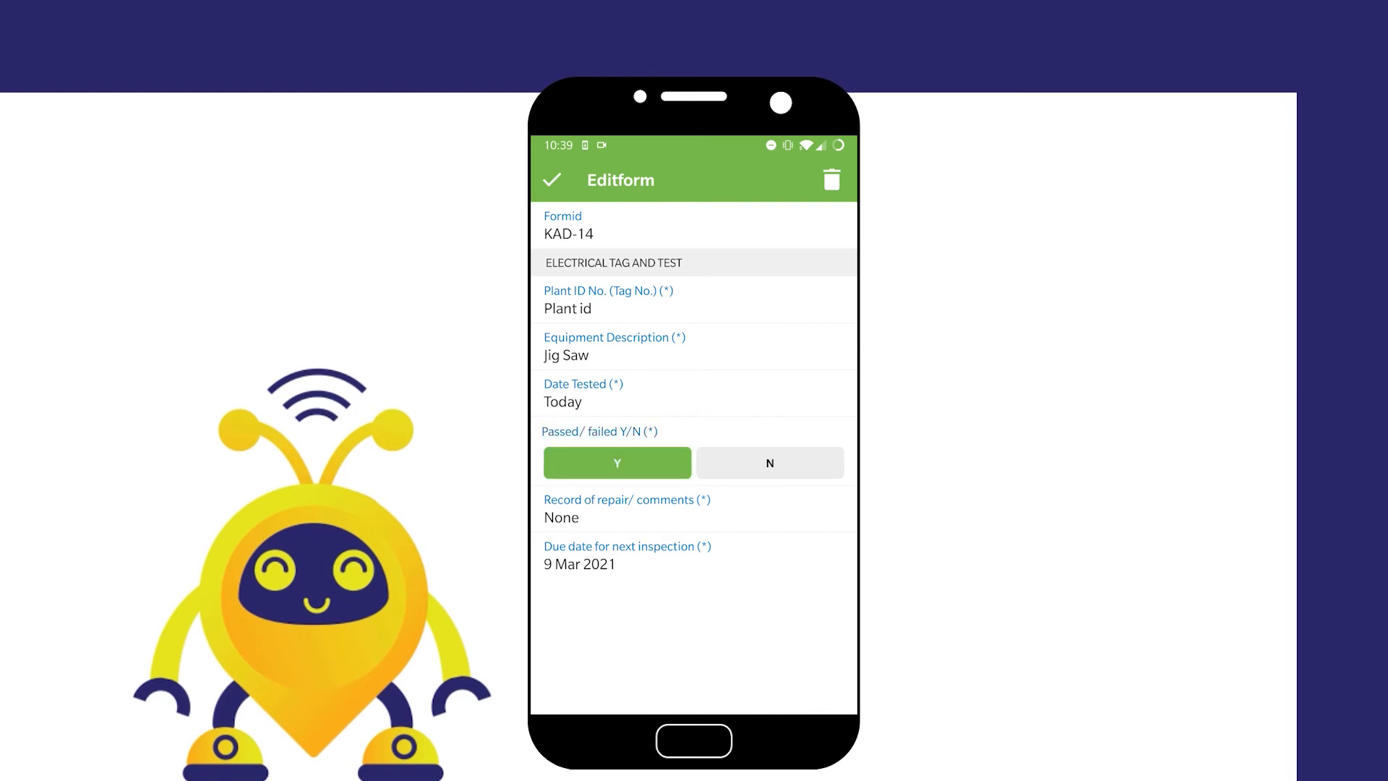
left_click(552, 180)
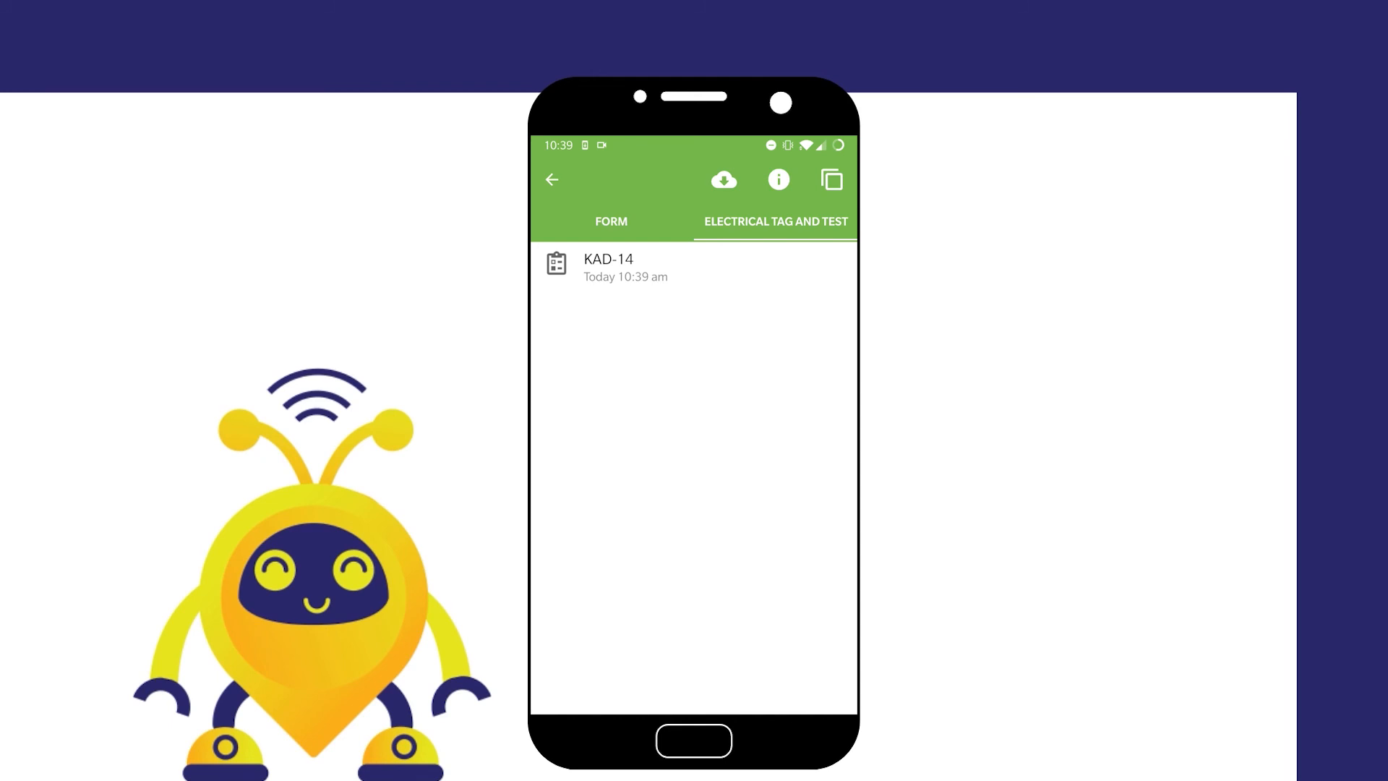
left_click(624, 267)
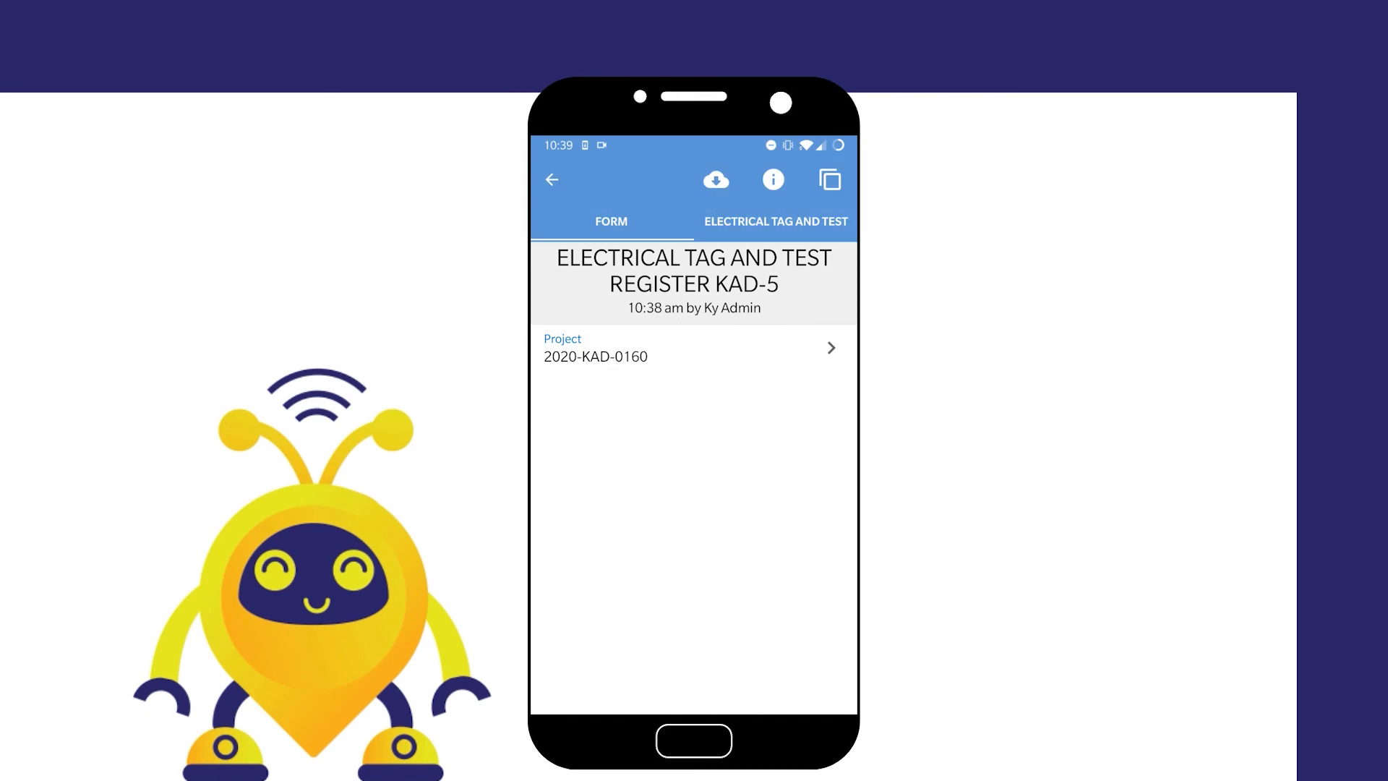